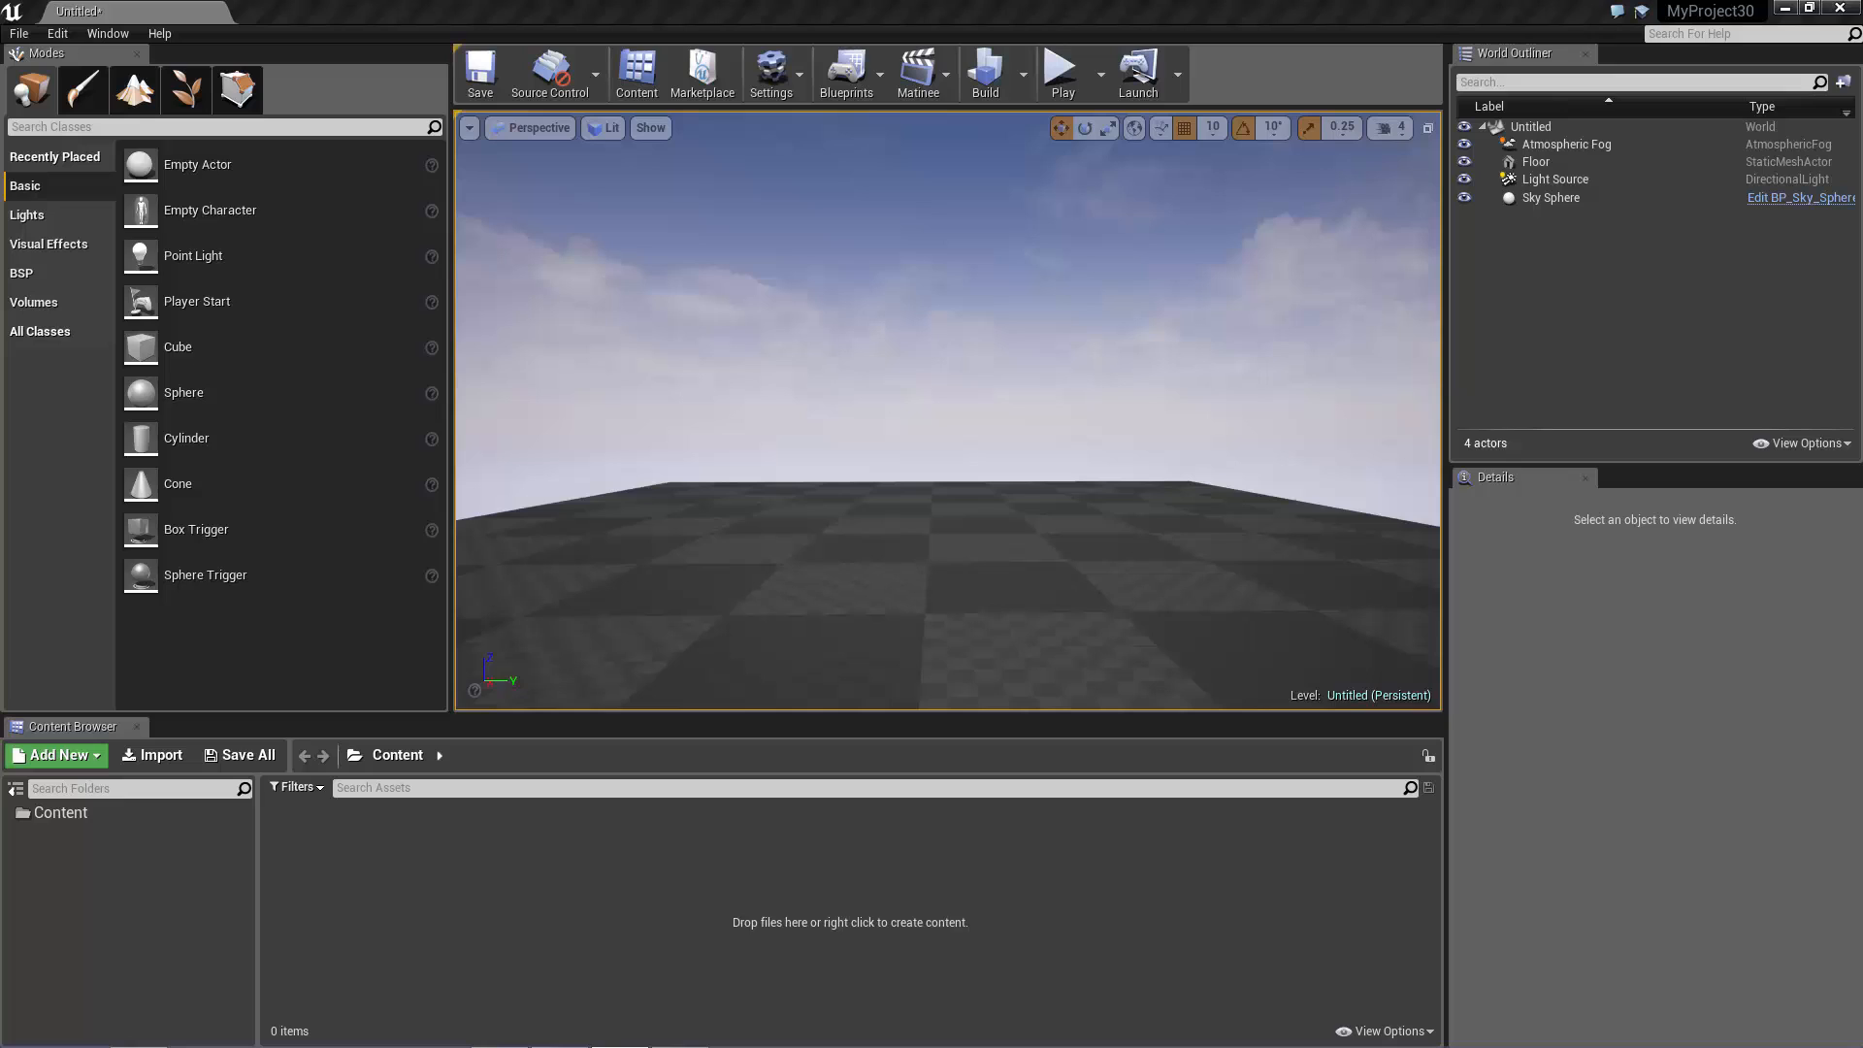
mouse_move(1838, 425)
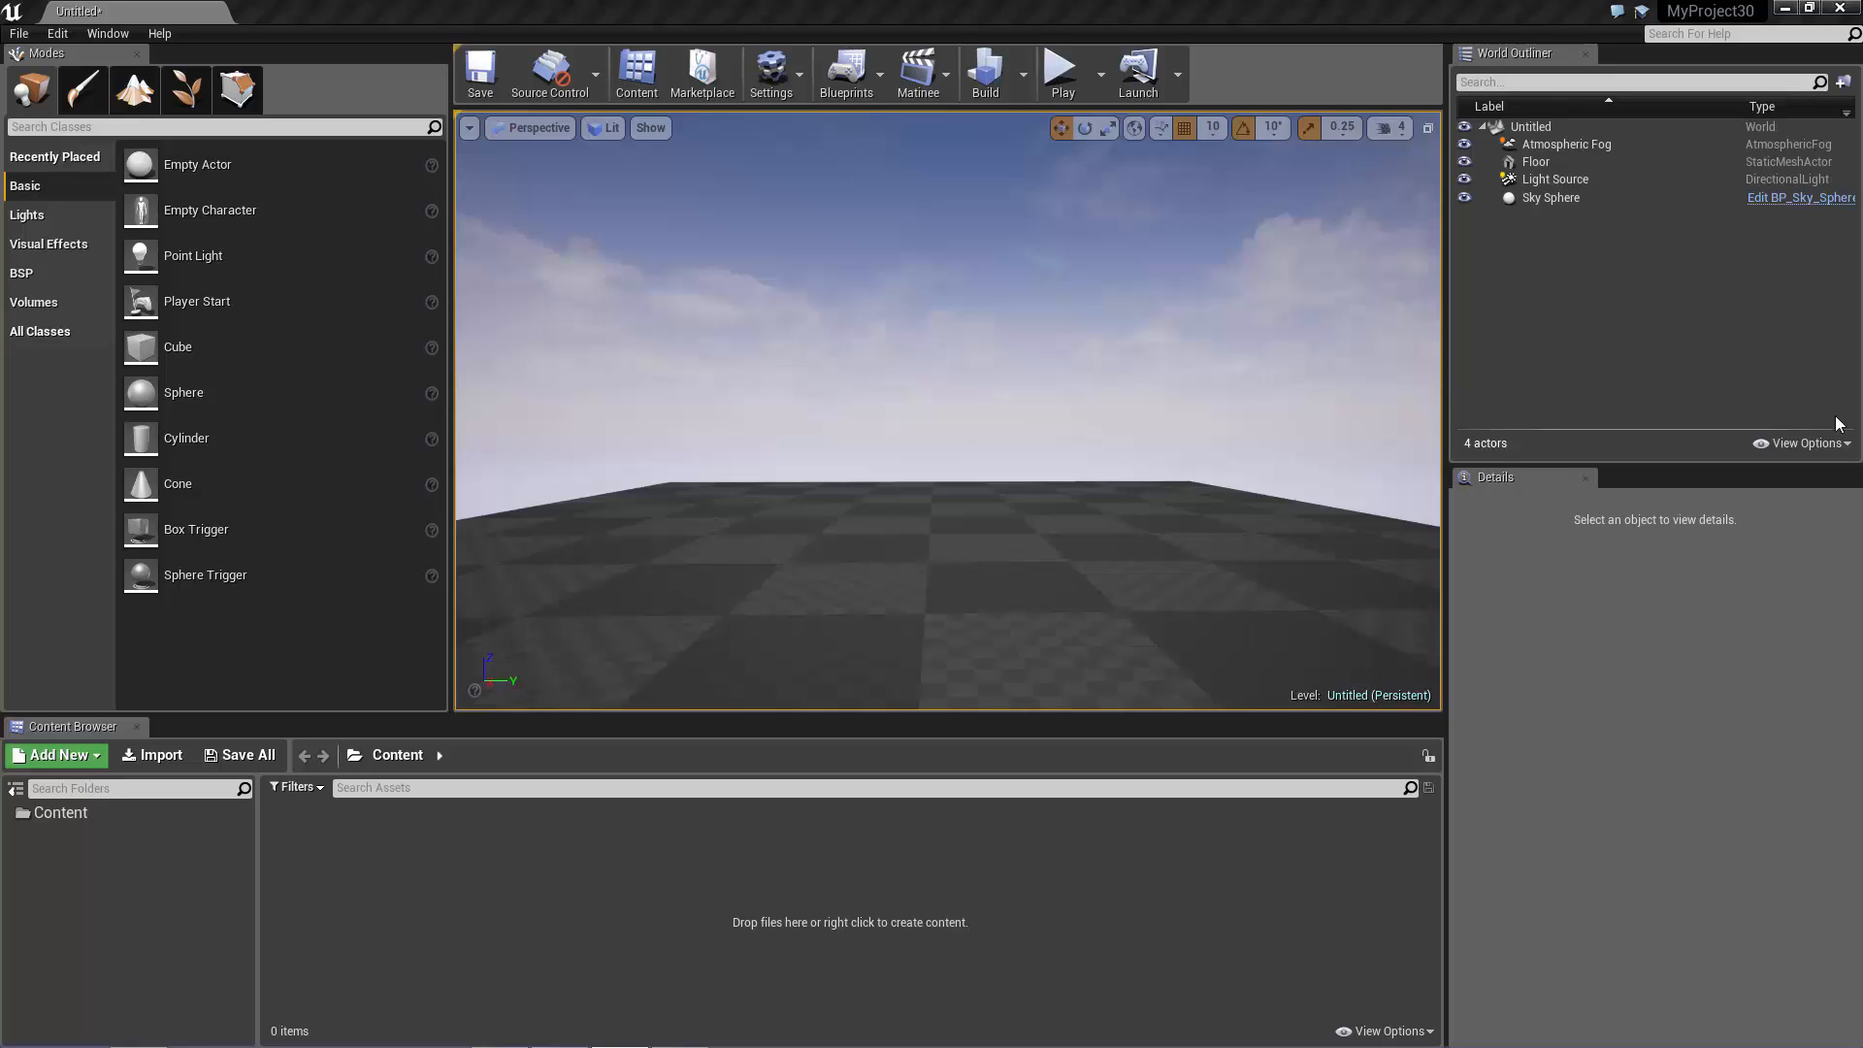
- Show the BSP brush shapes in the Place panel
click(19, 272)
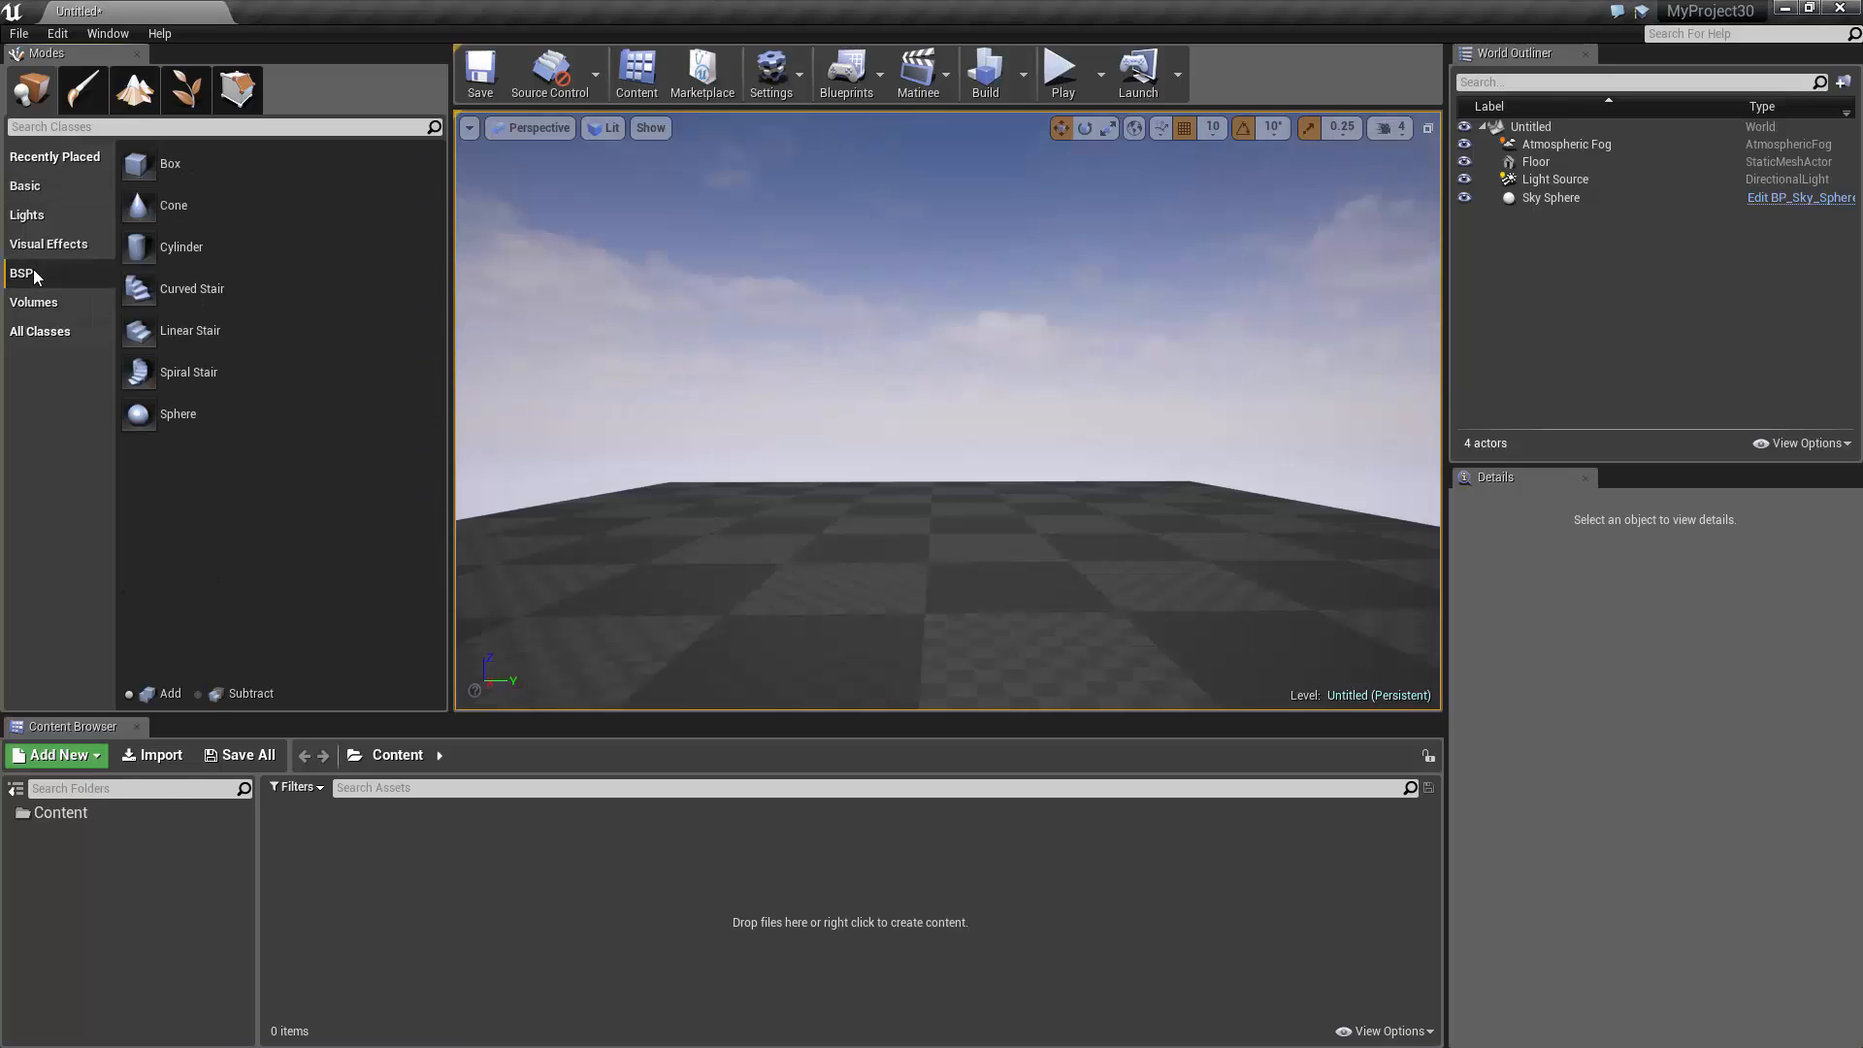
mouse_move(303, 175)
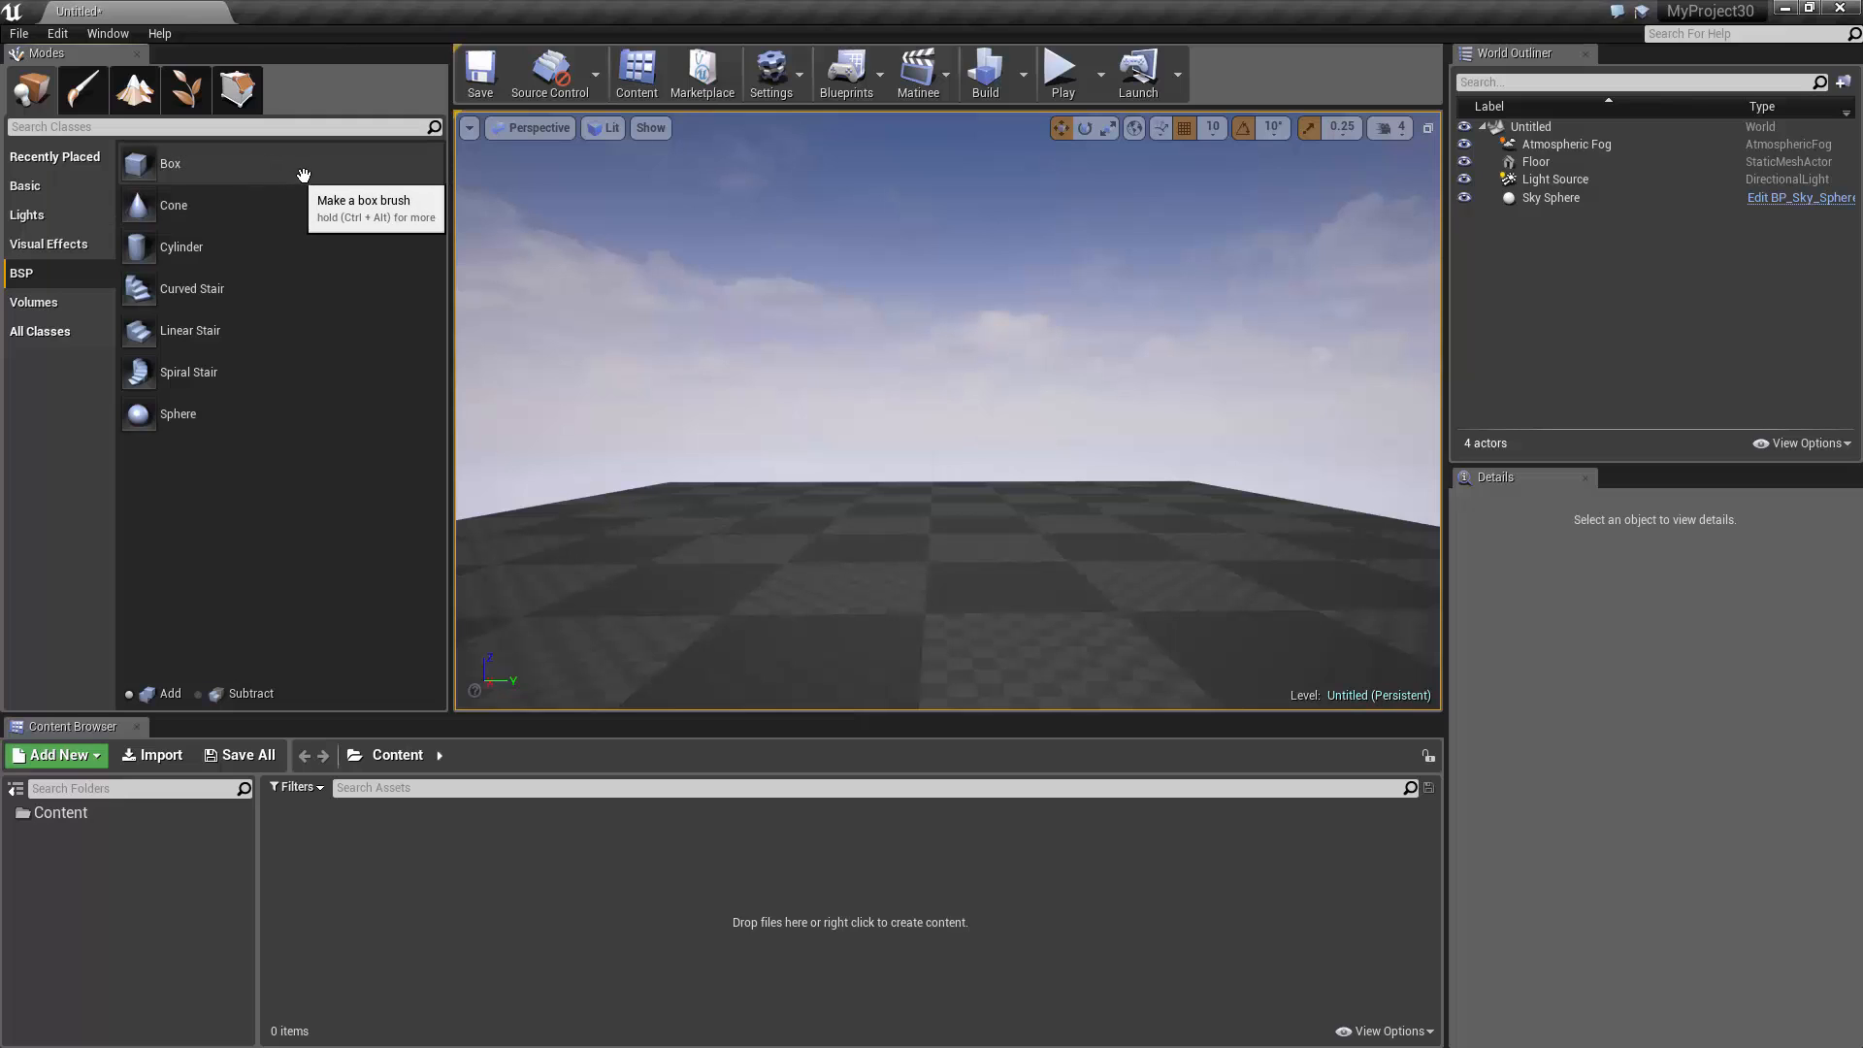
mouse_move(300, 246)
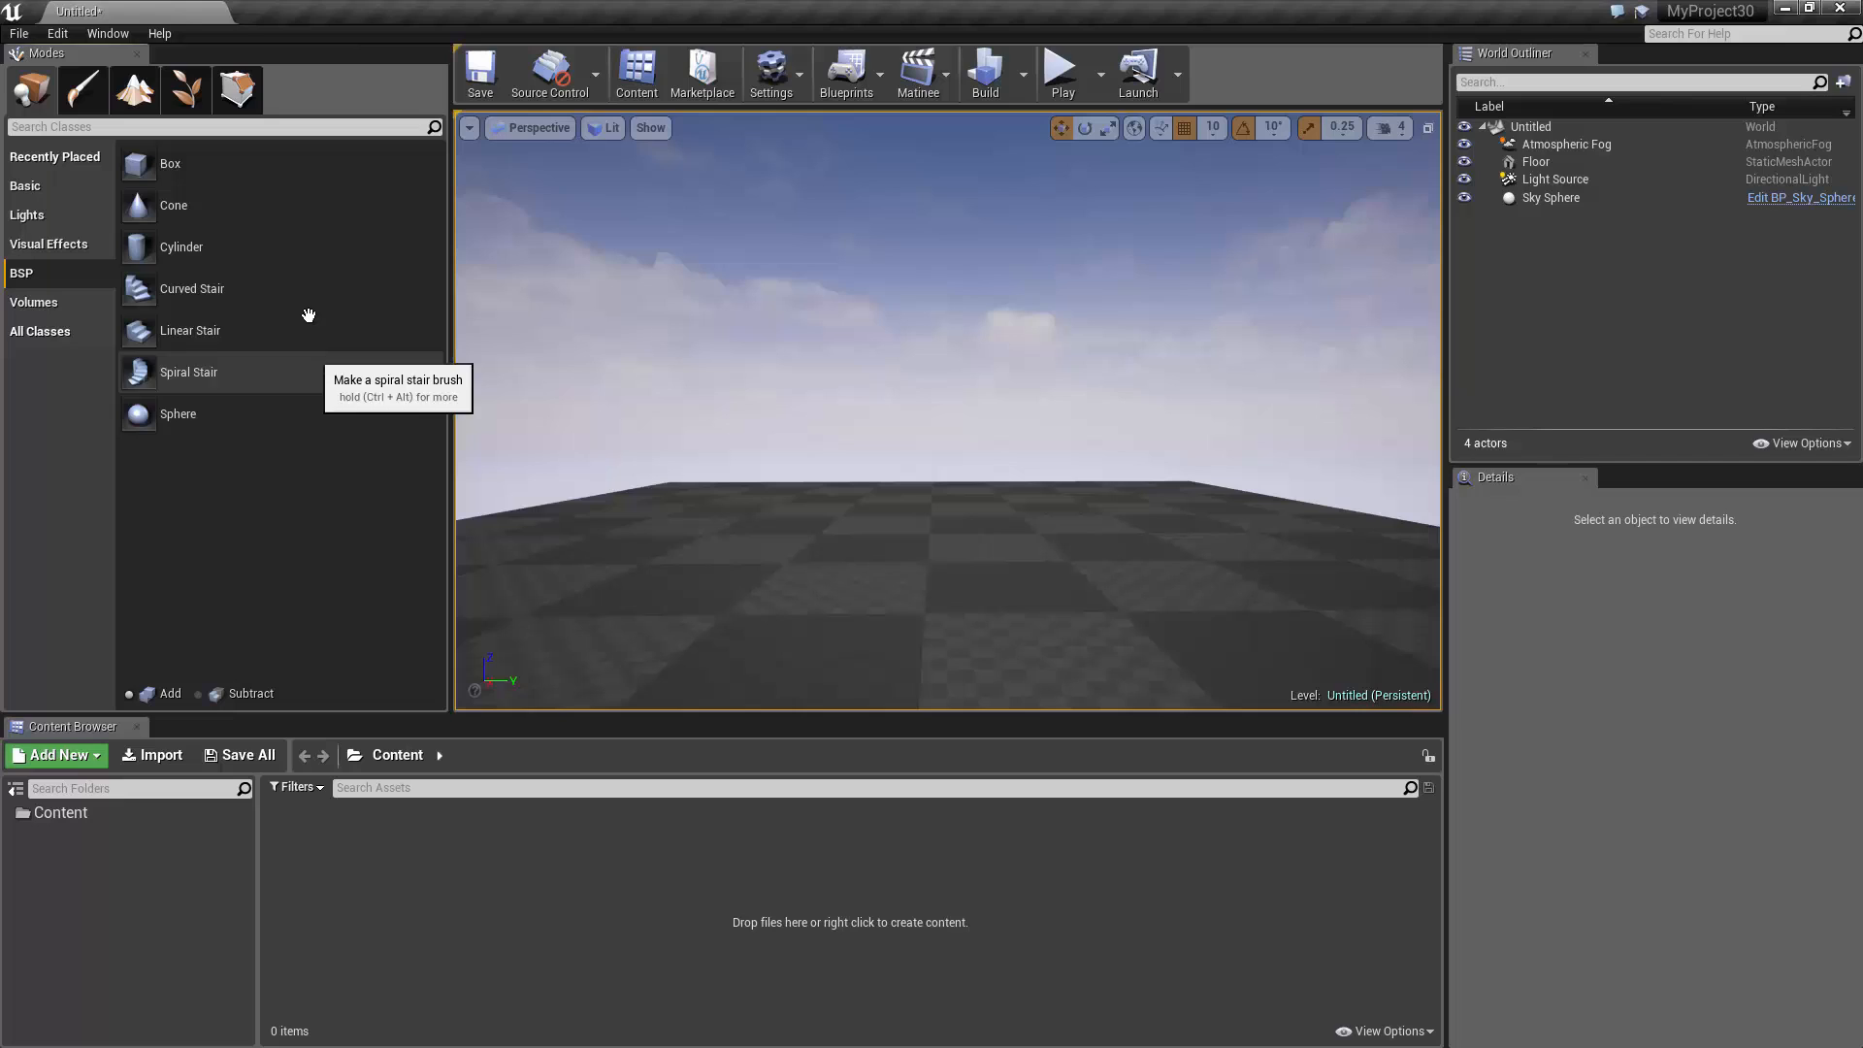
mouse_move(332, 247)
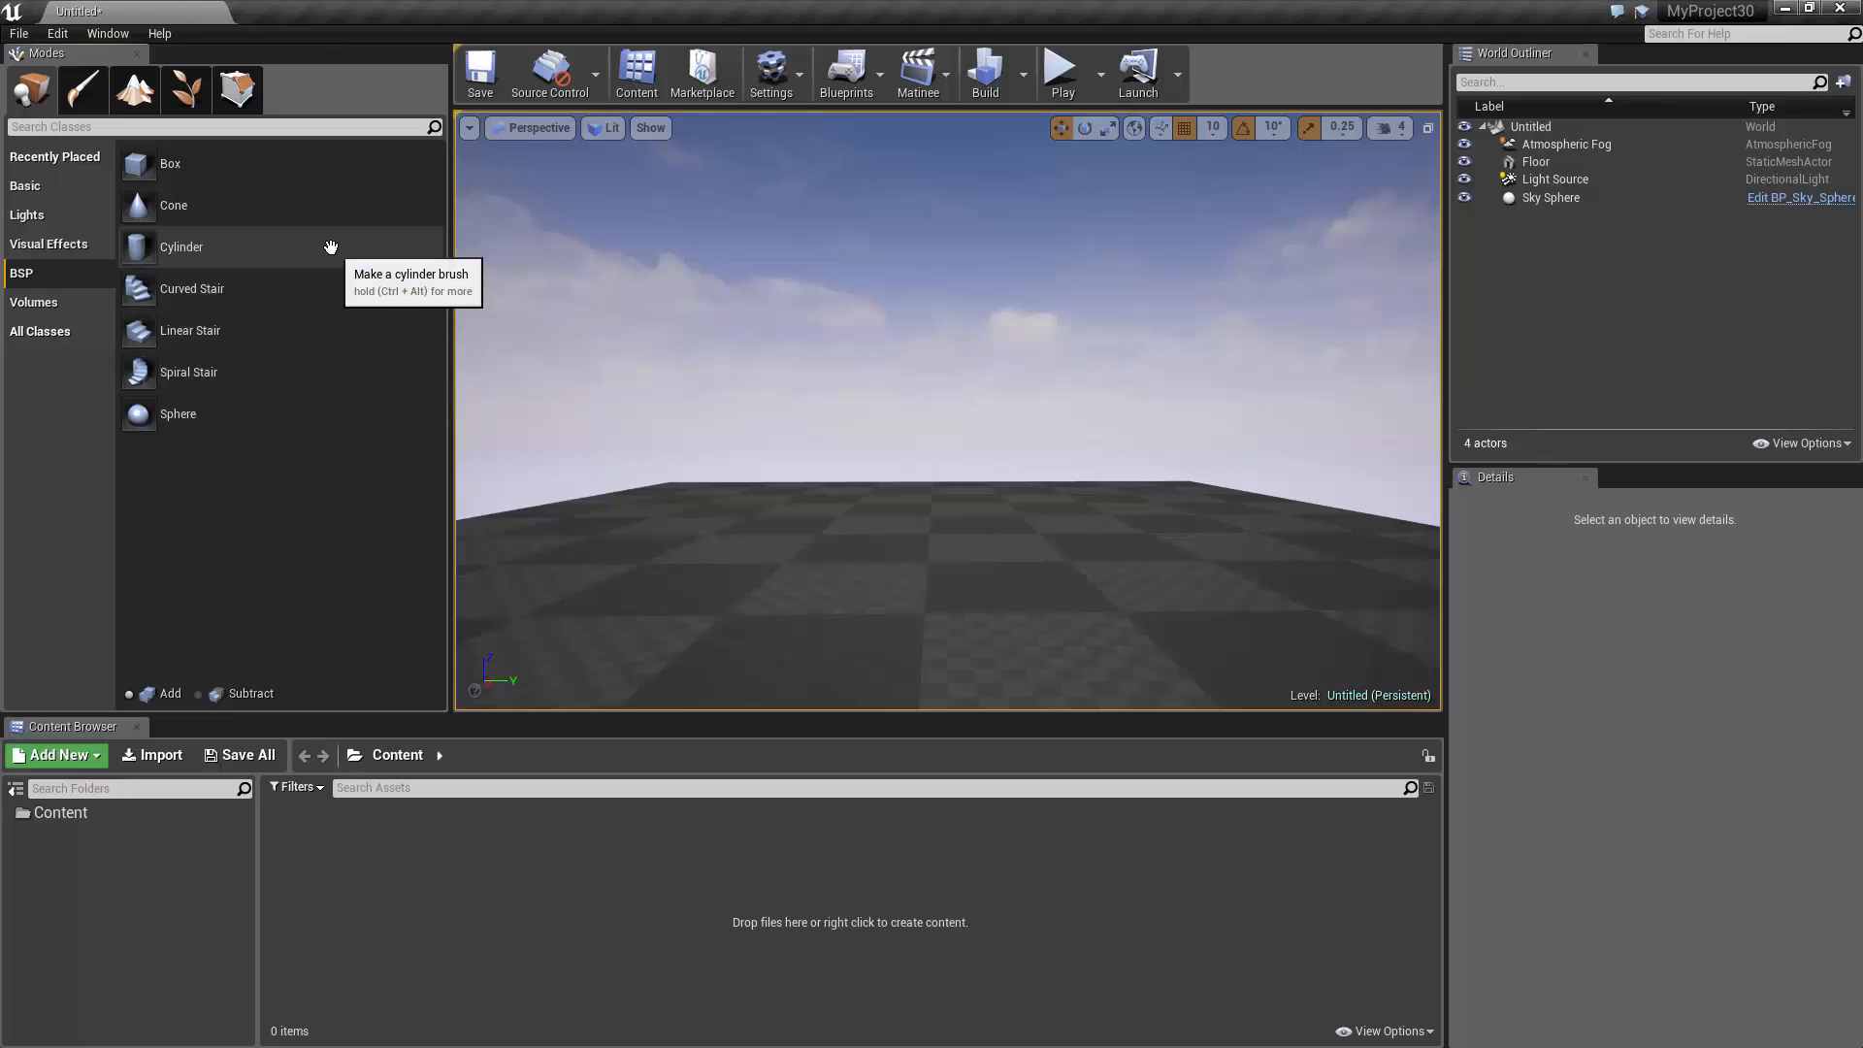
- Show the Basic actor types (Cube, Sphere, Cone) in the Place panel
click(23, 186)
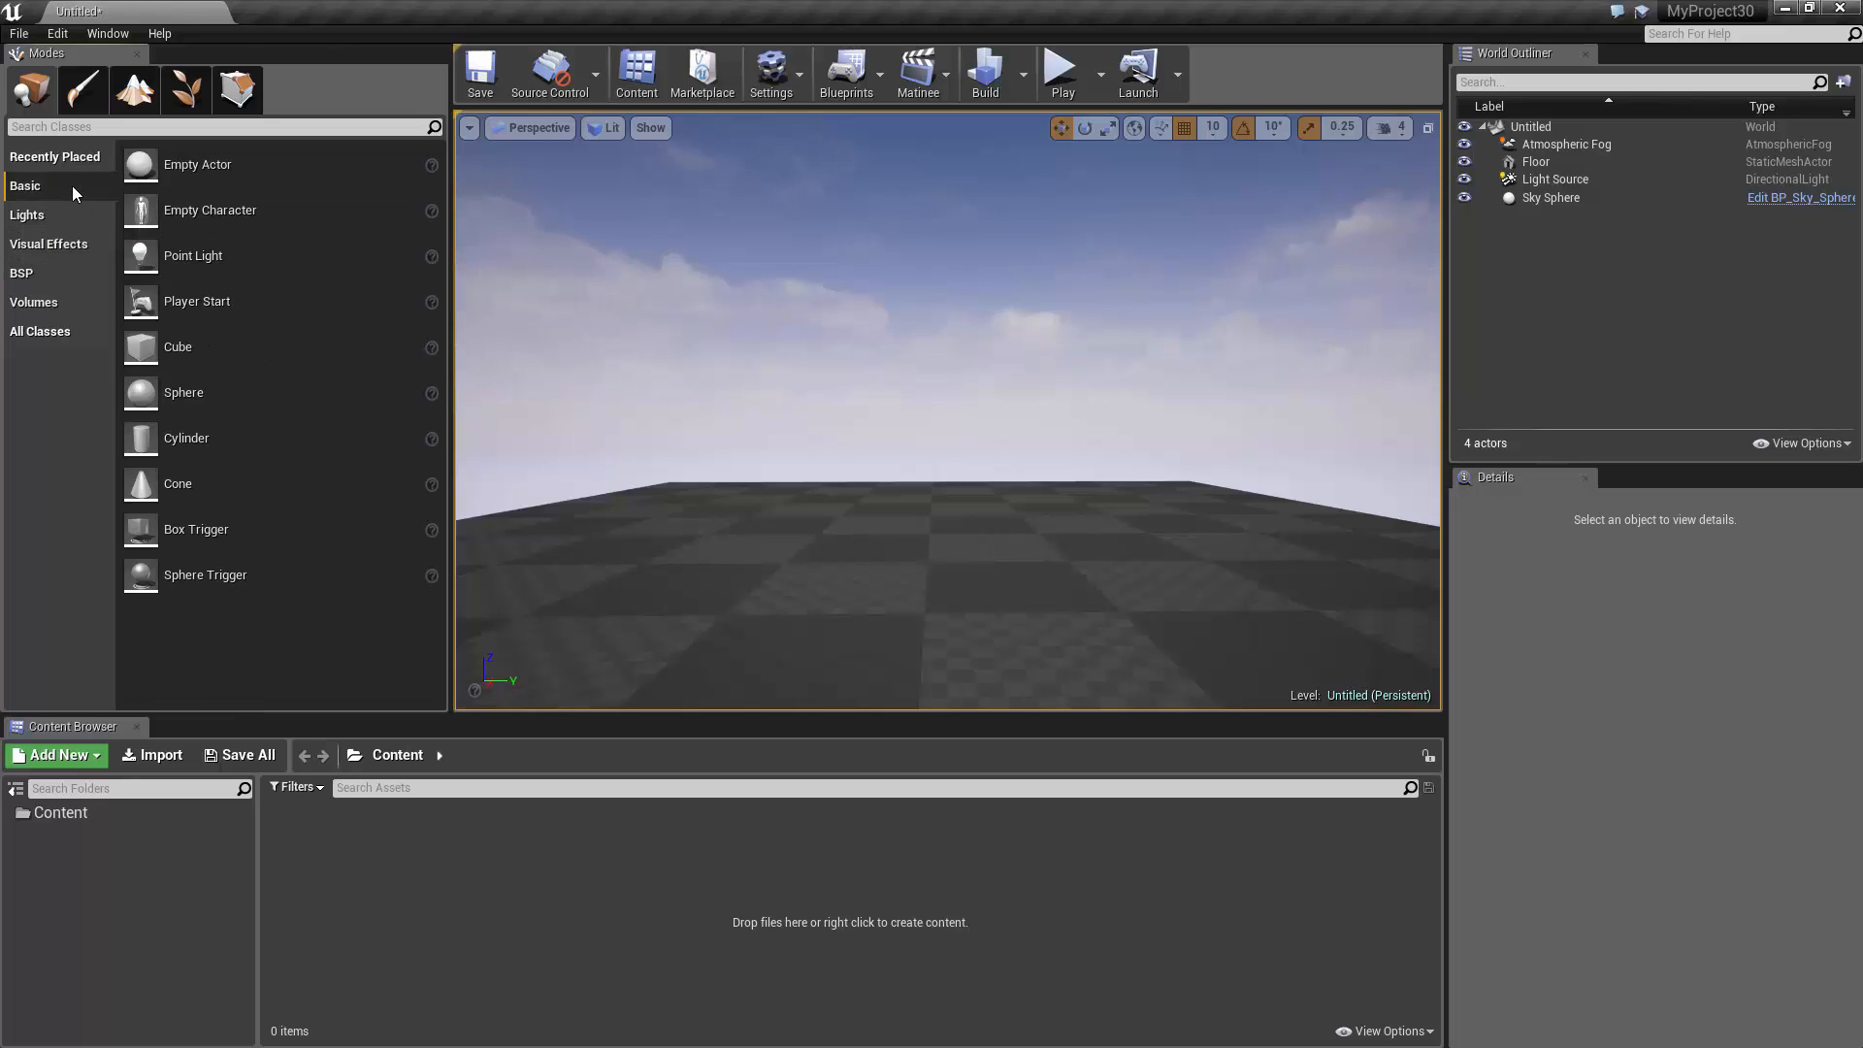
mouse_move(233, 487)
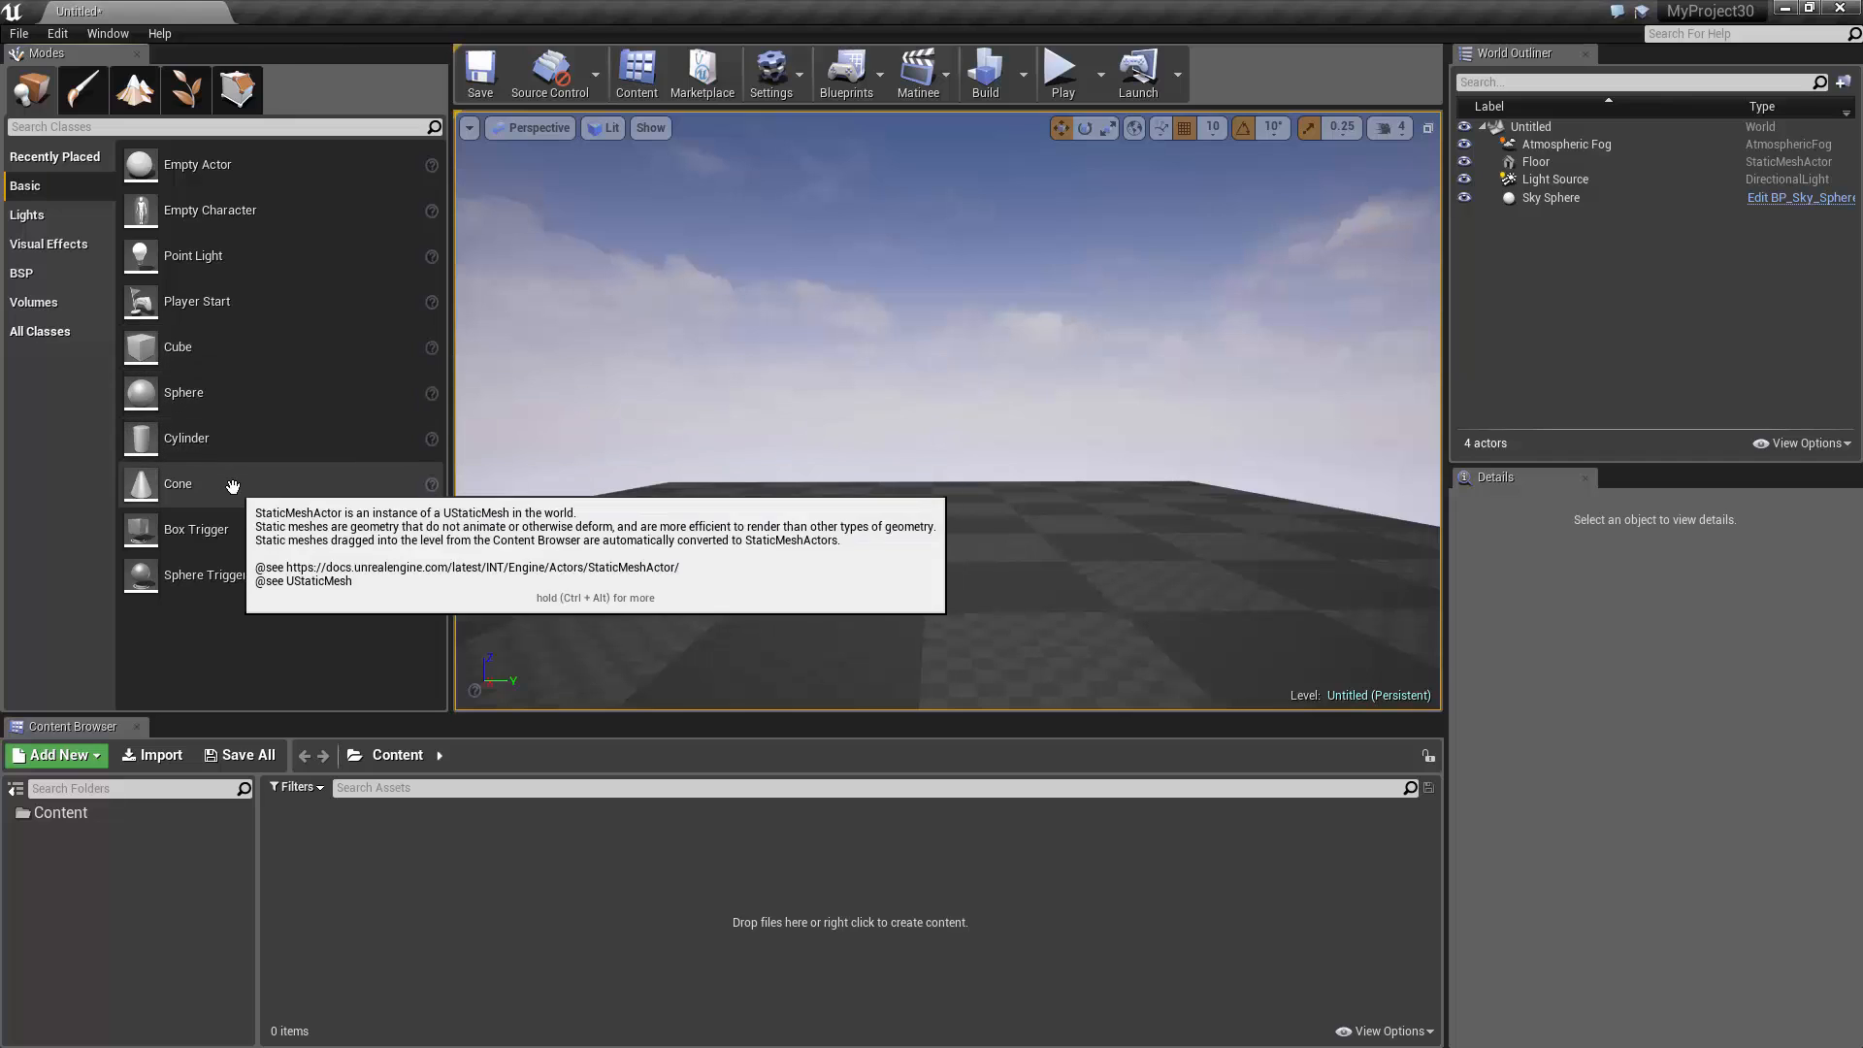
mouse_move(254, 352)
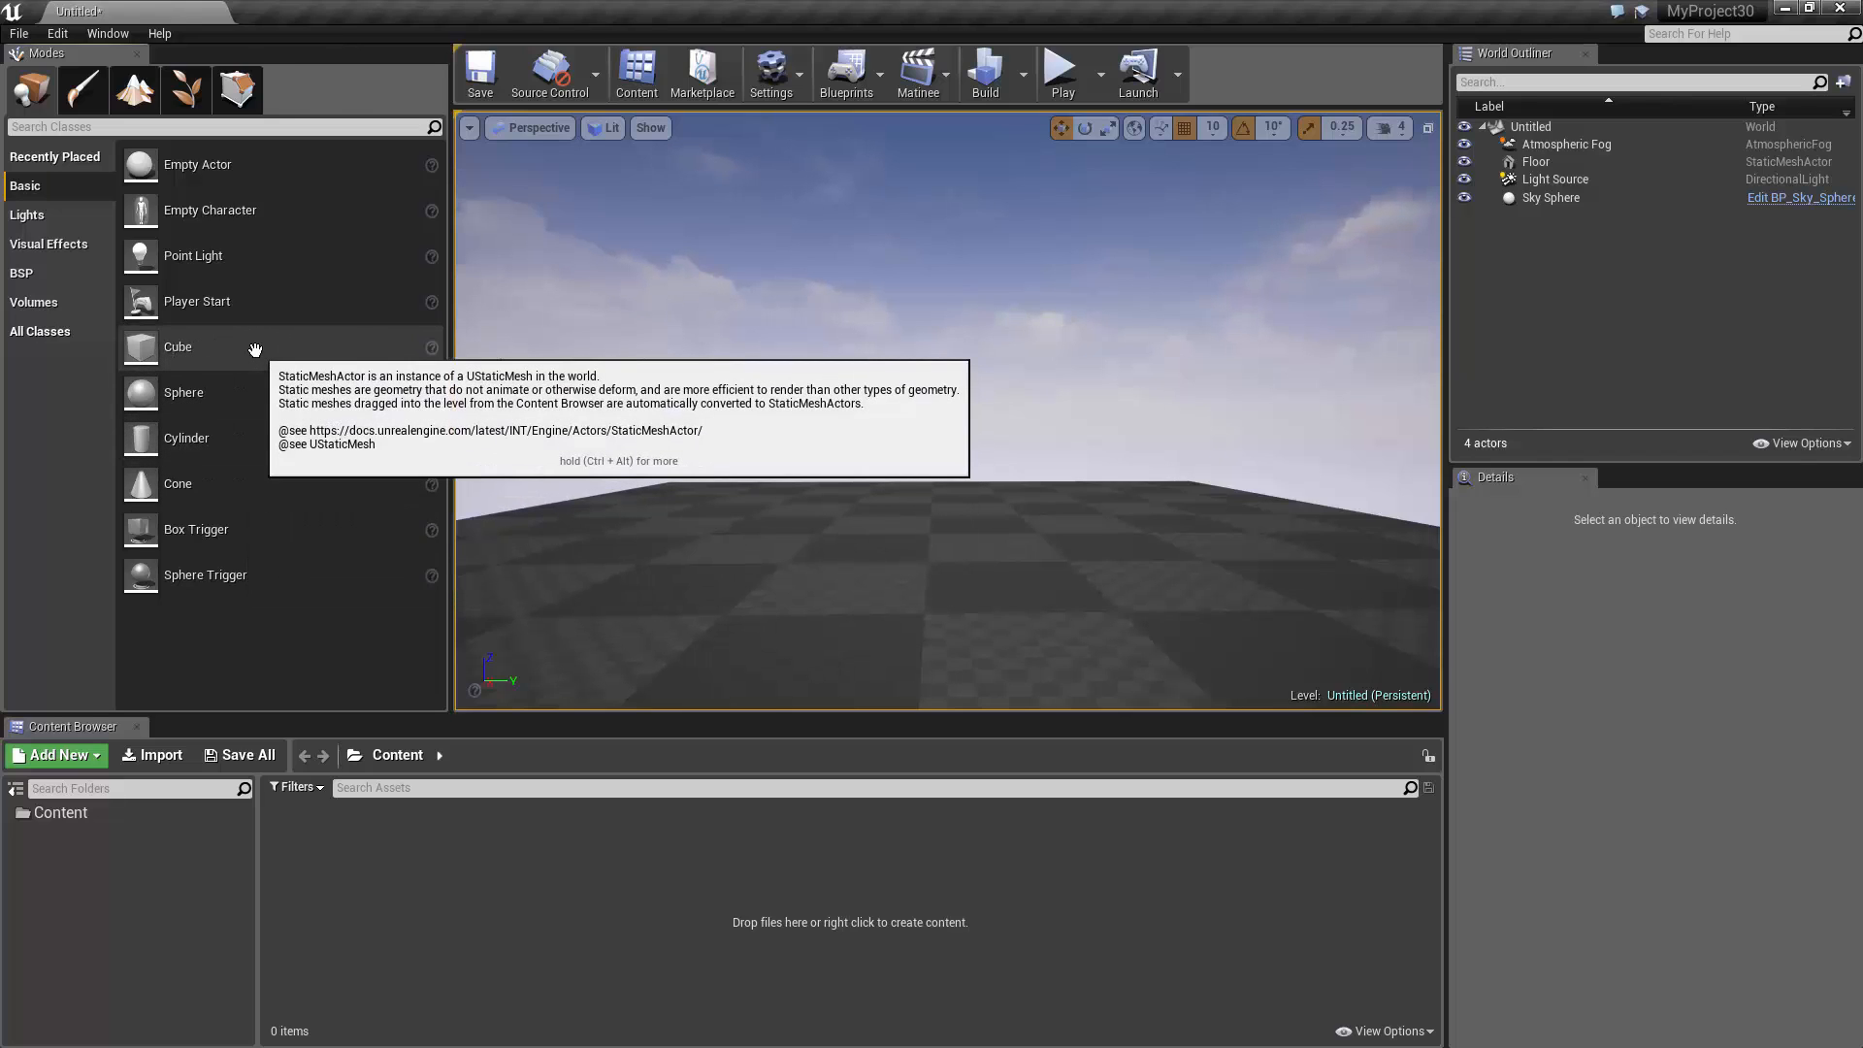
mouse_move(66, 415)
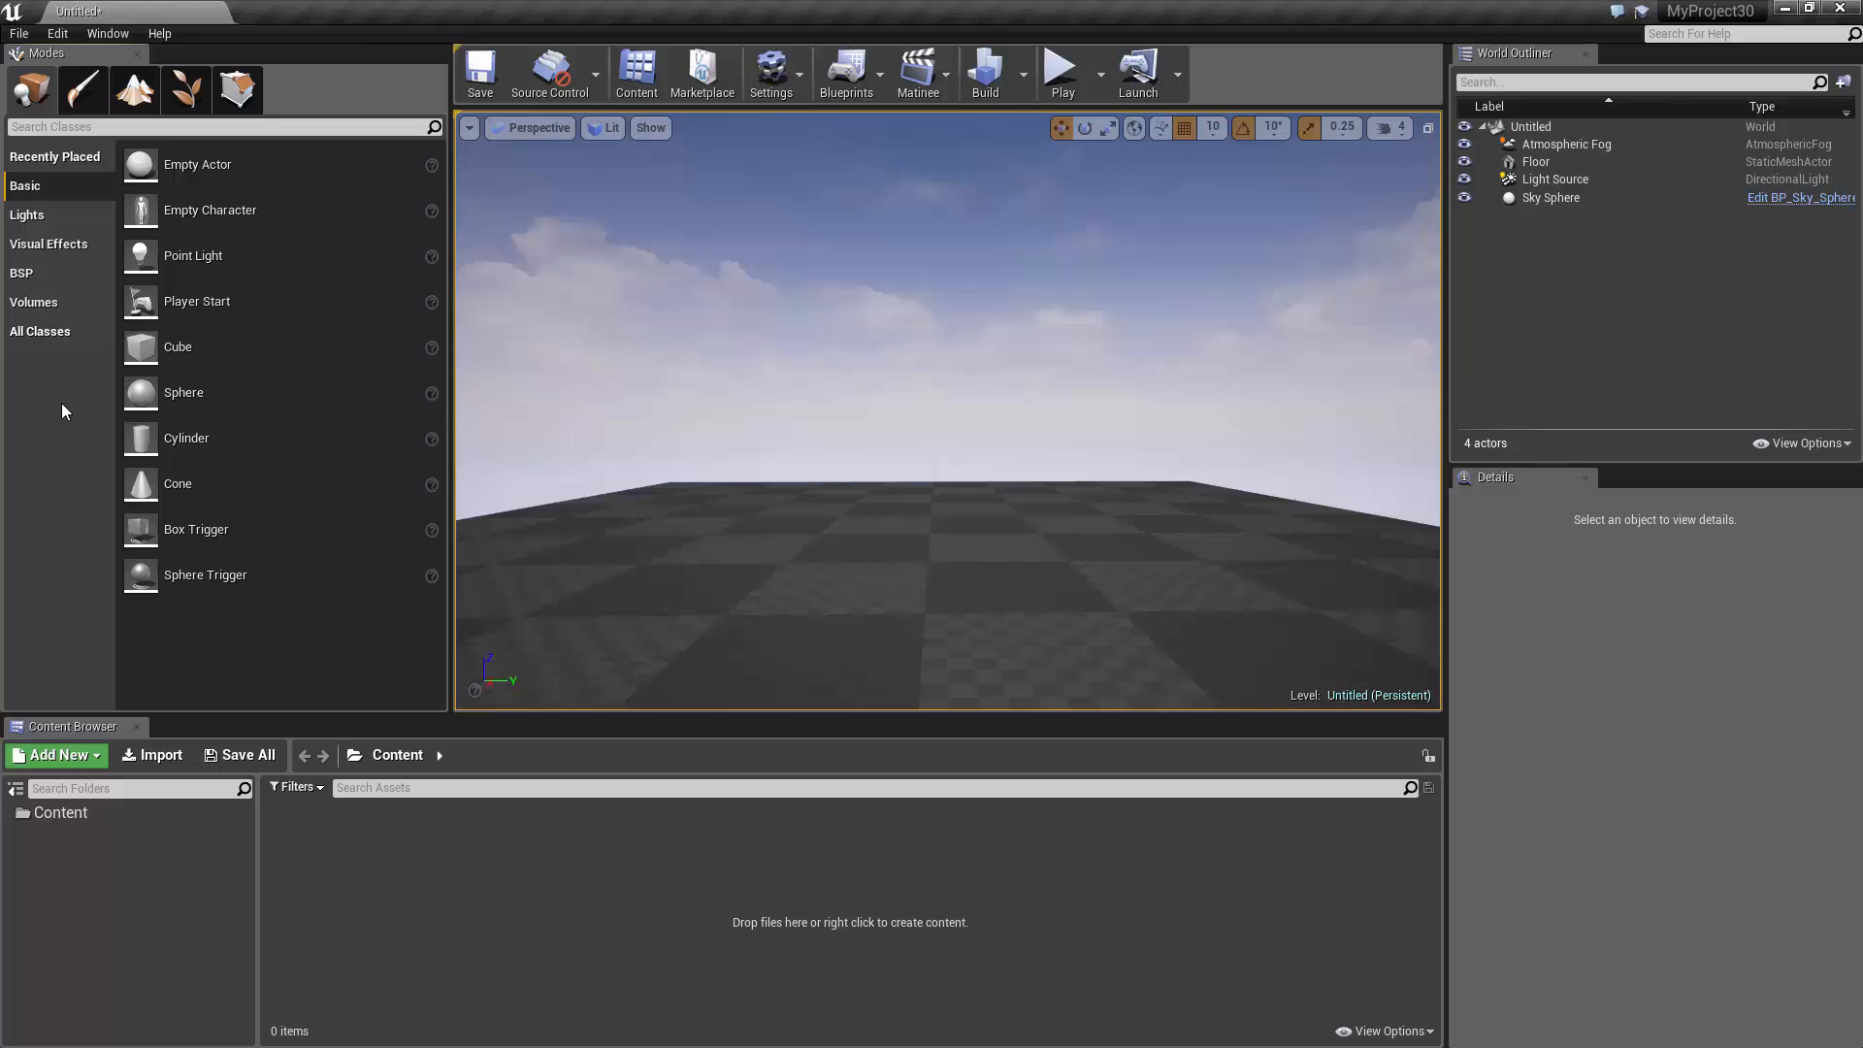
mouse_move(44, 329)
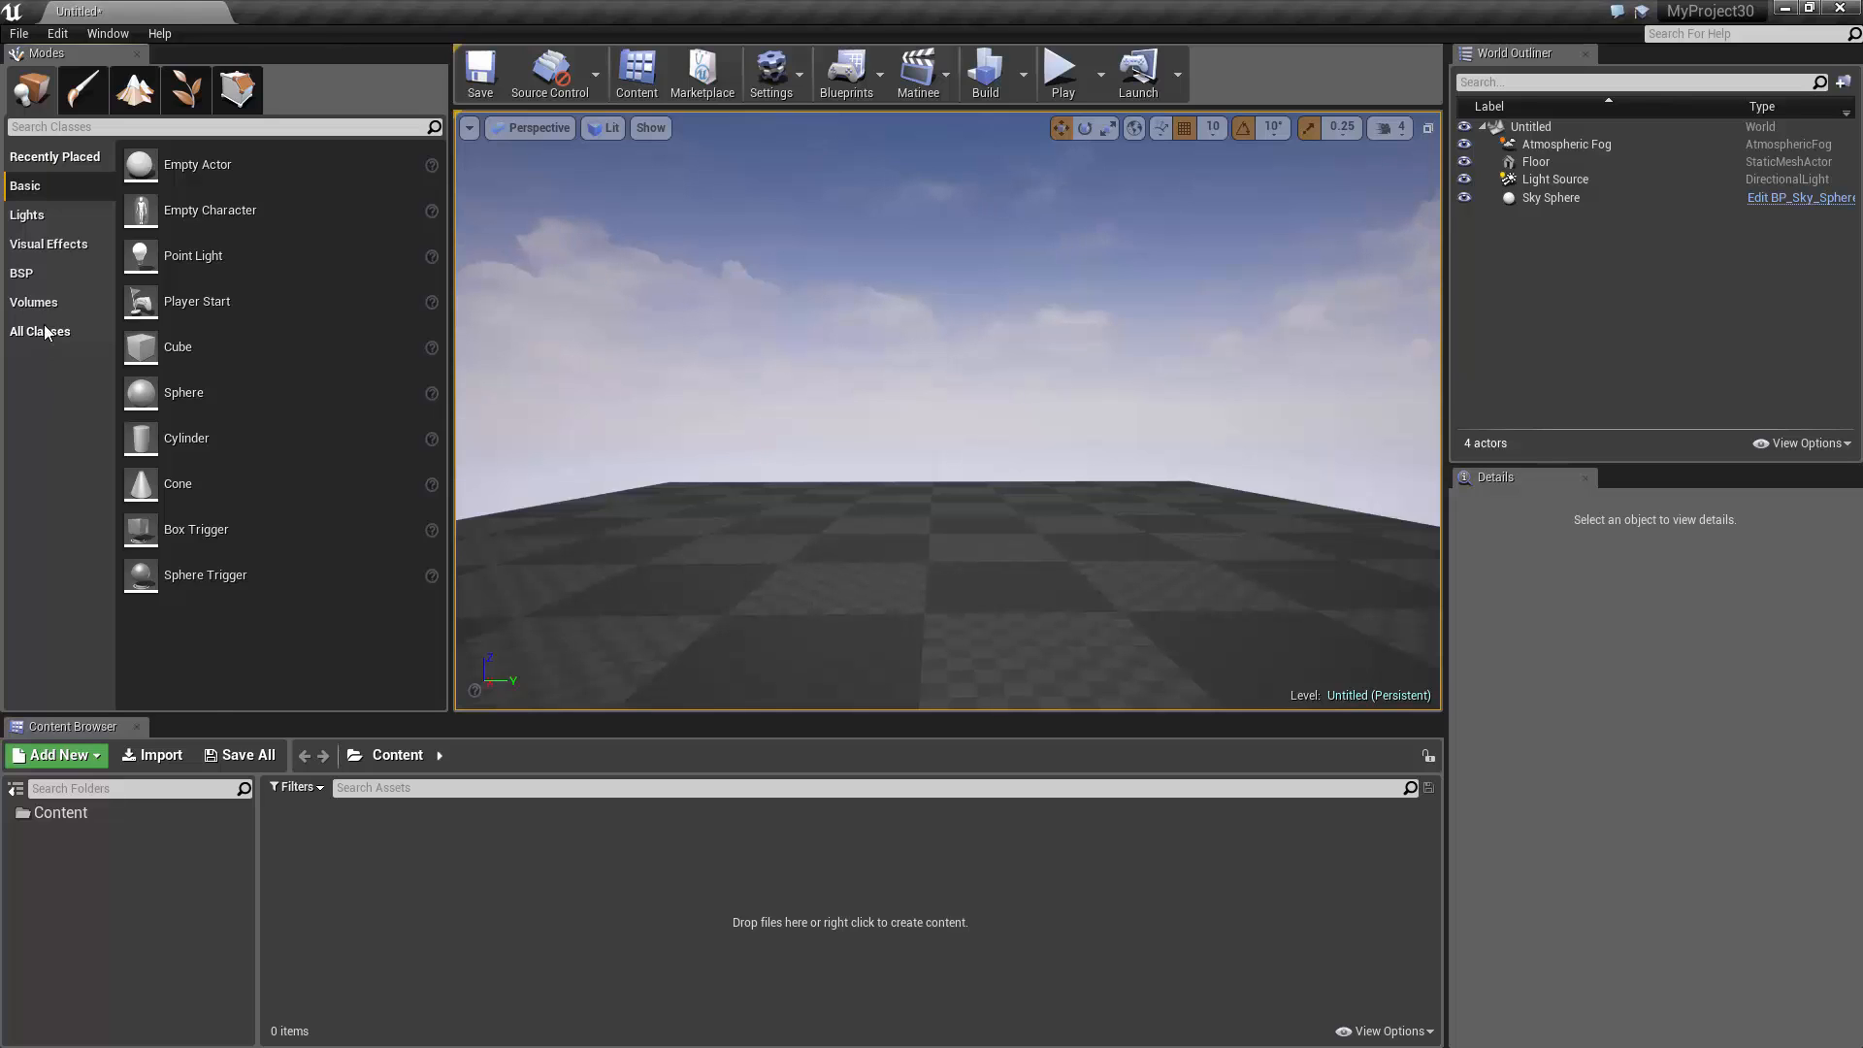
- Add Box brushes from the BSP list side by side on the floor
click(21, 272)
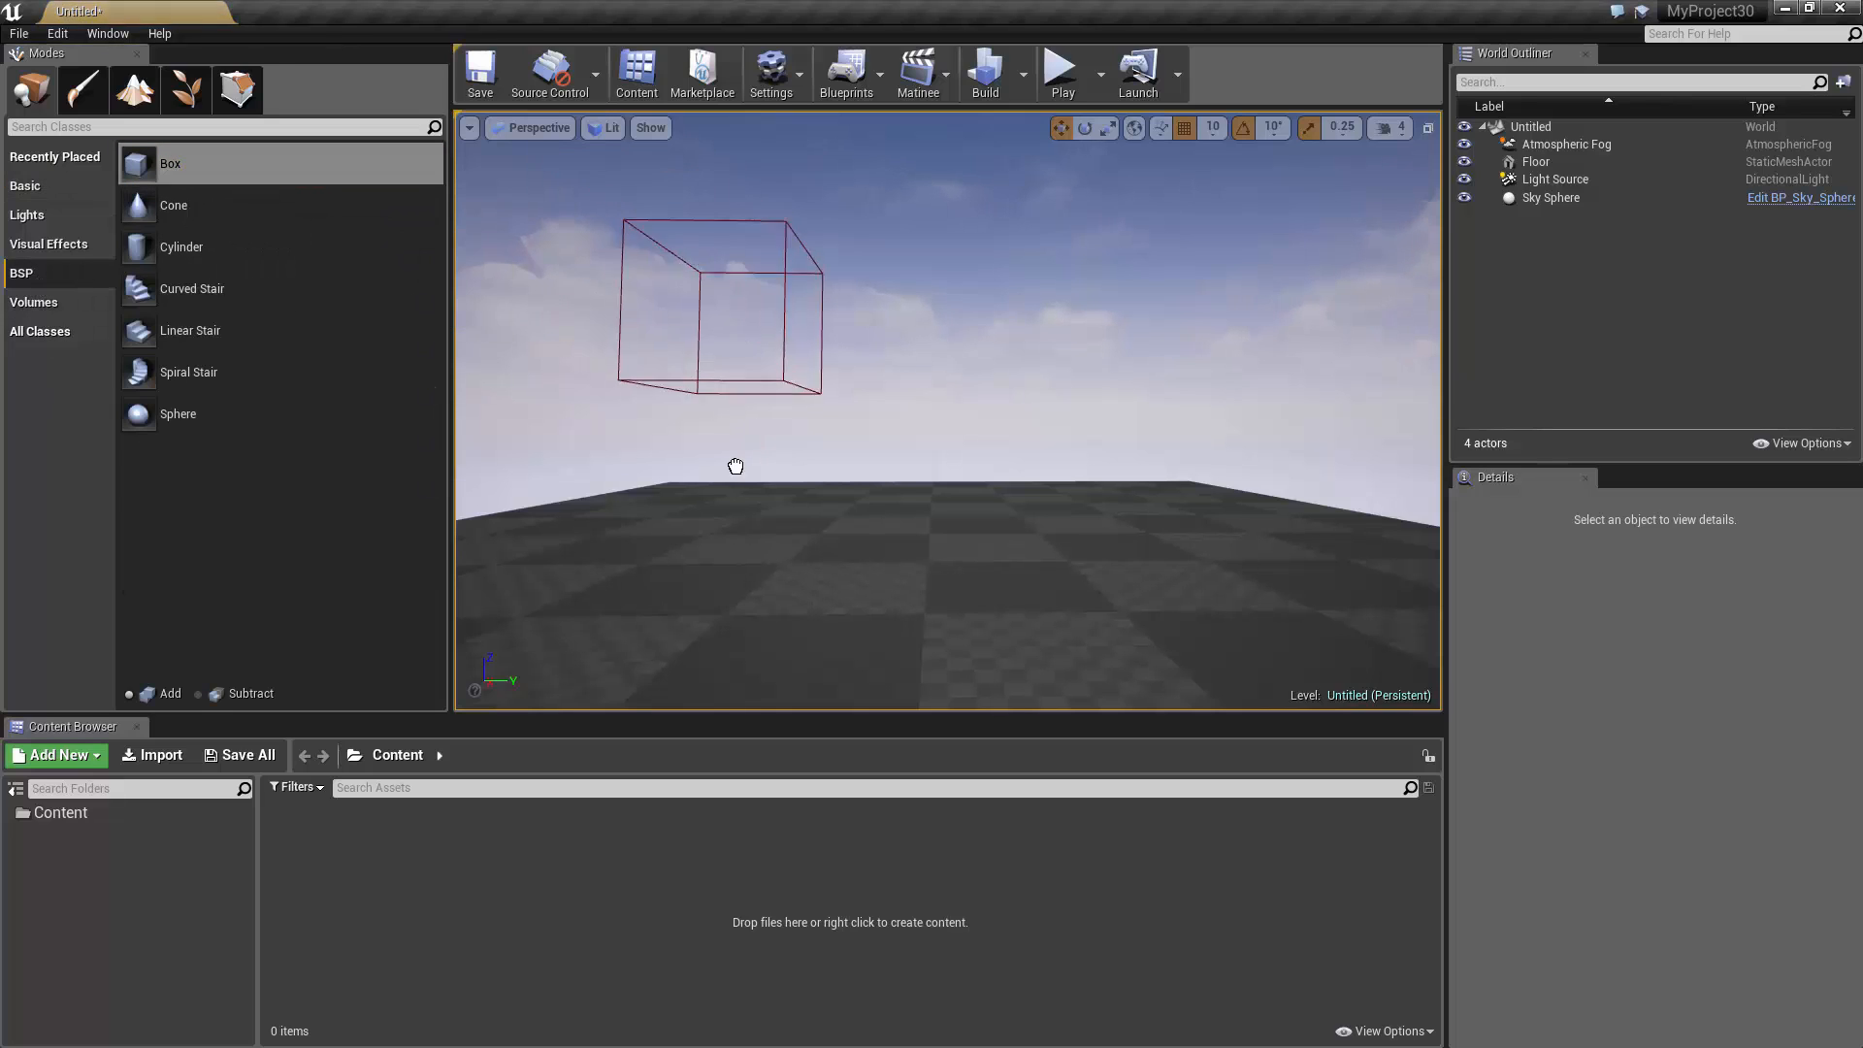
click(161, 694)
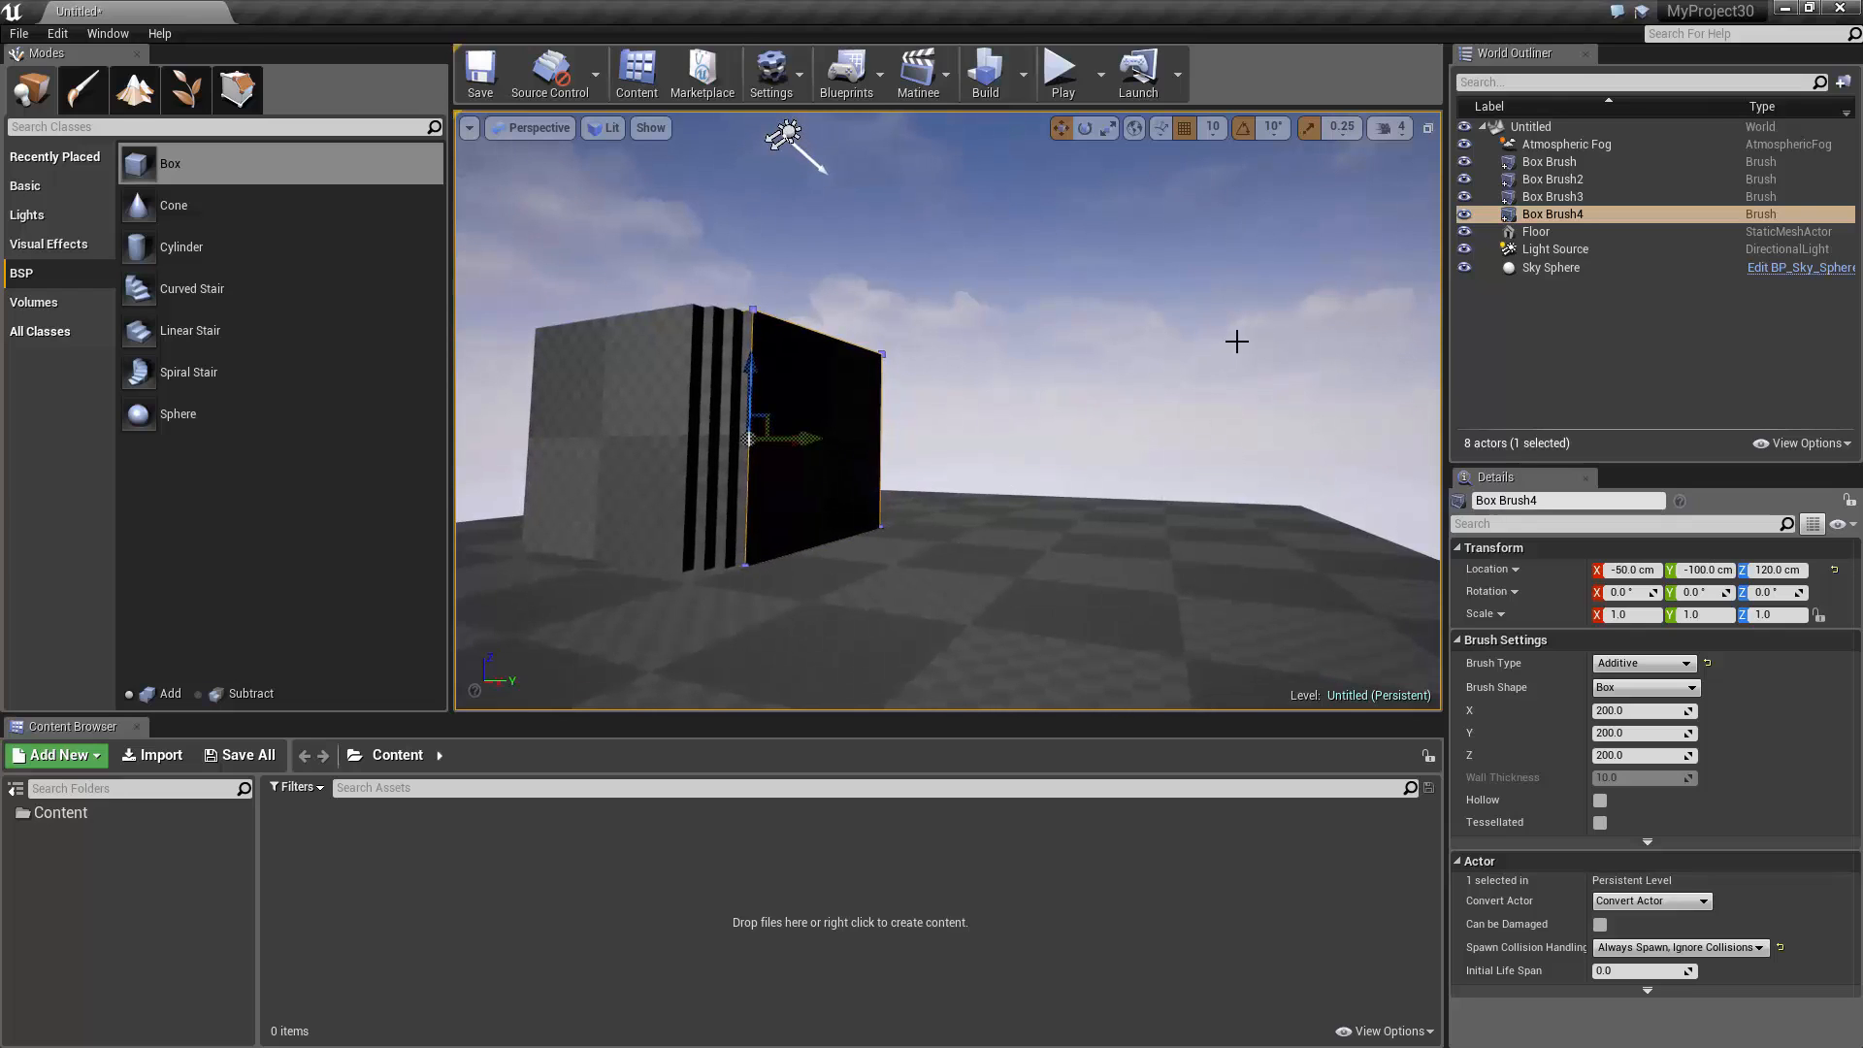
mouse_move(62, 204)
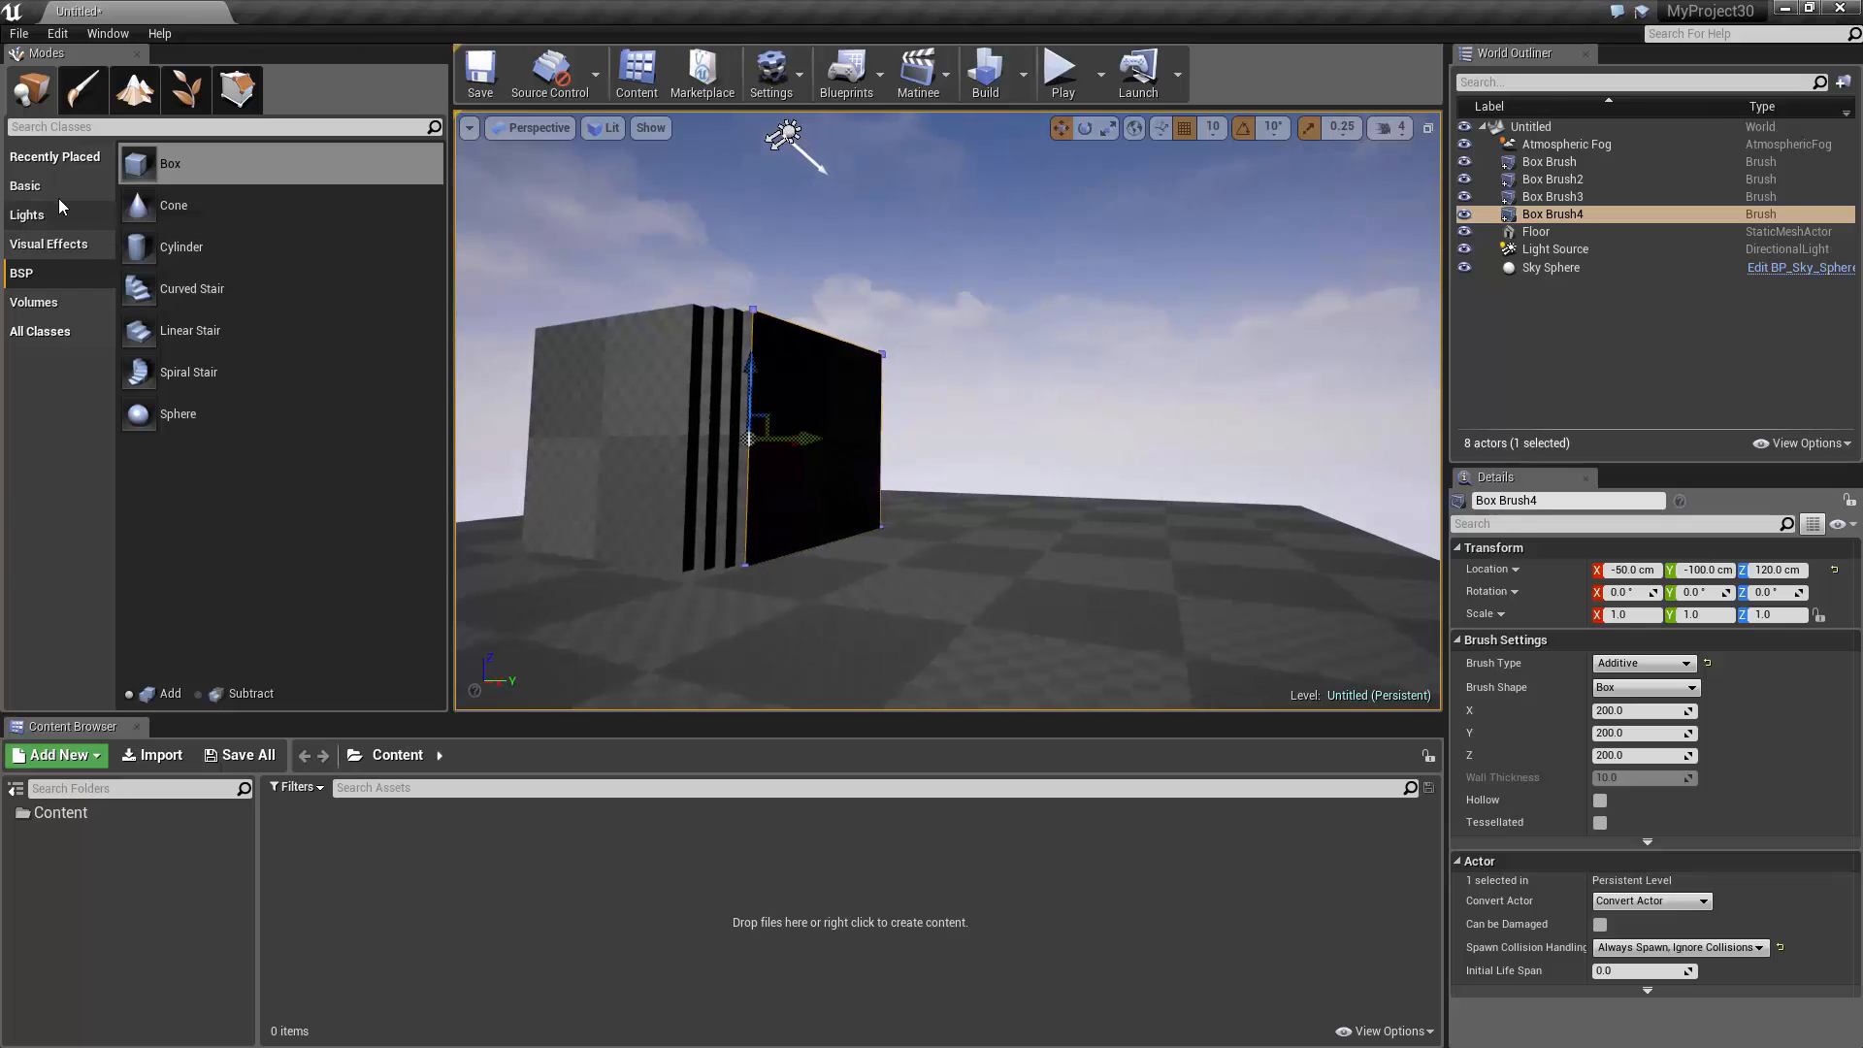
- Place Cube static meshes from the Basic list beside the brushes and postpone autosave
click(25, 186)
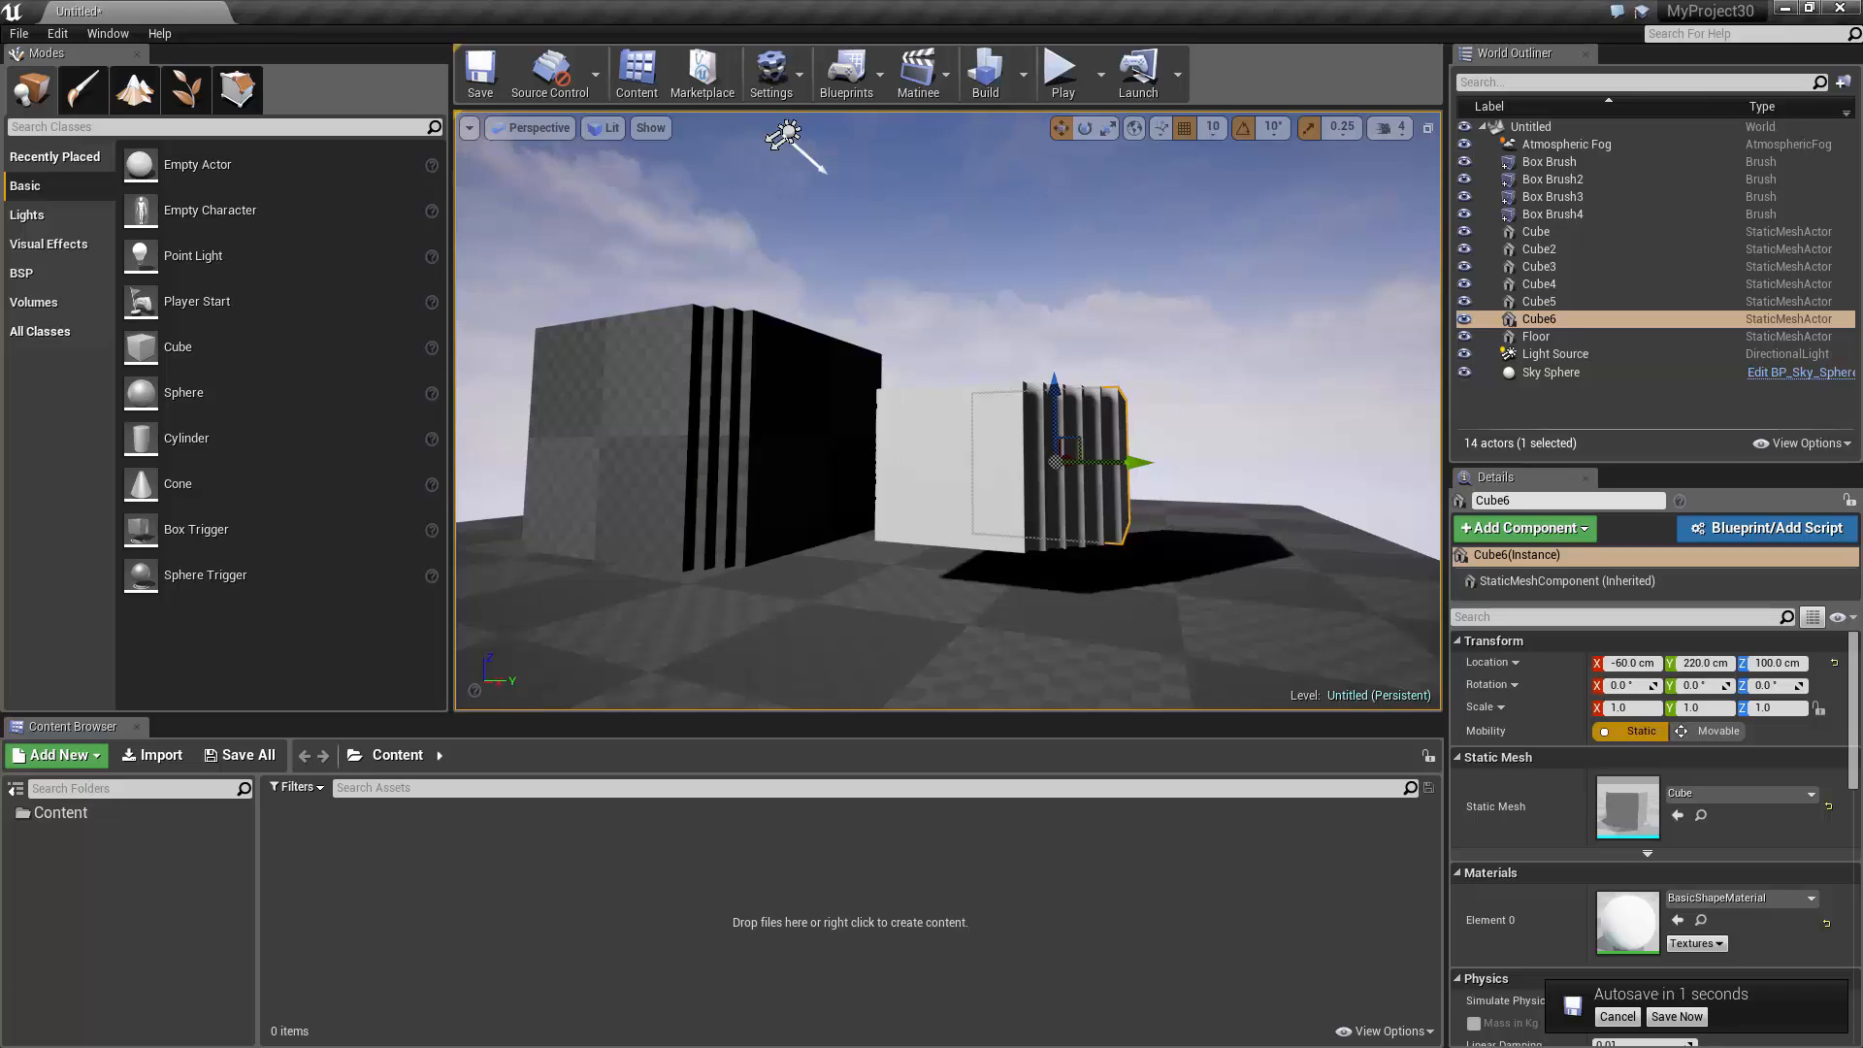
click(1614, 1015)
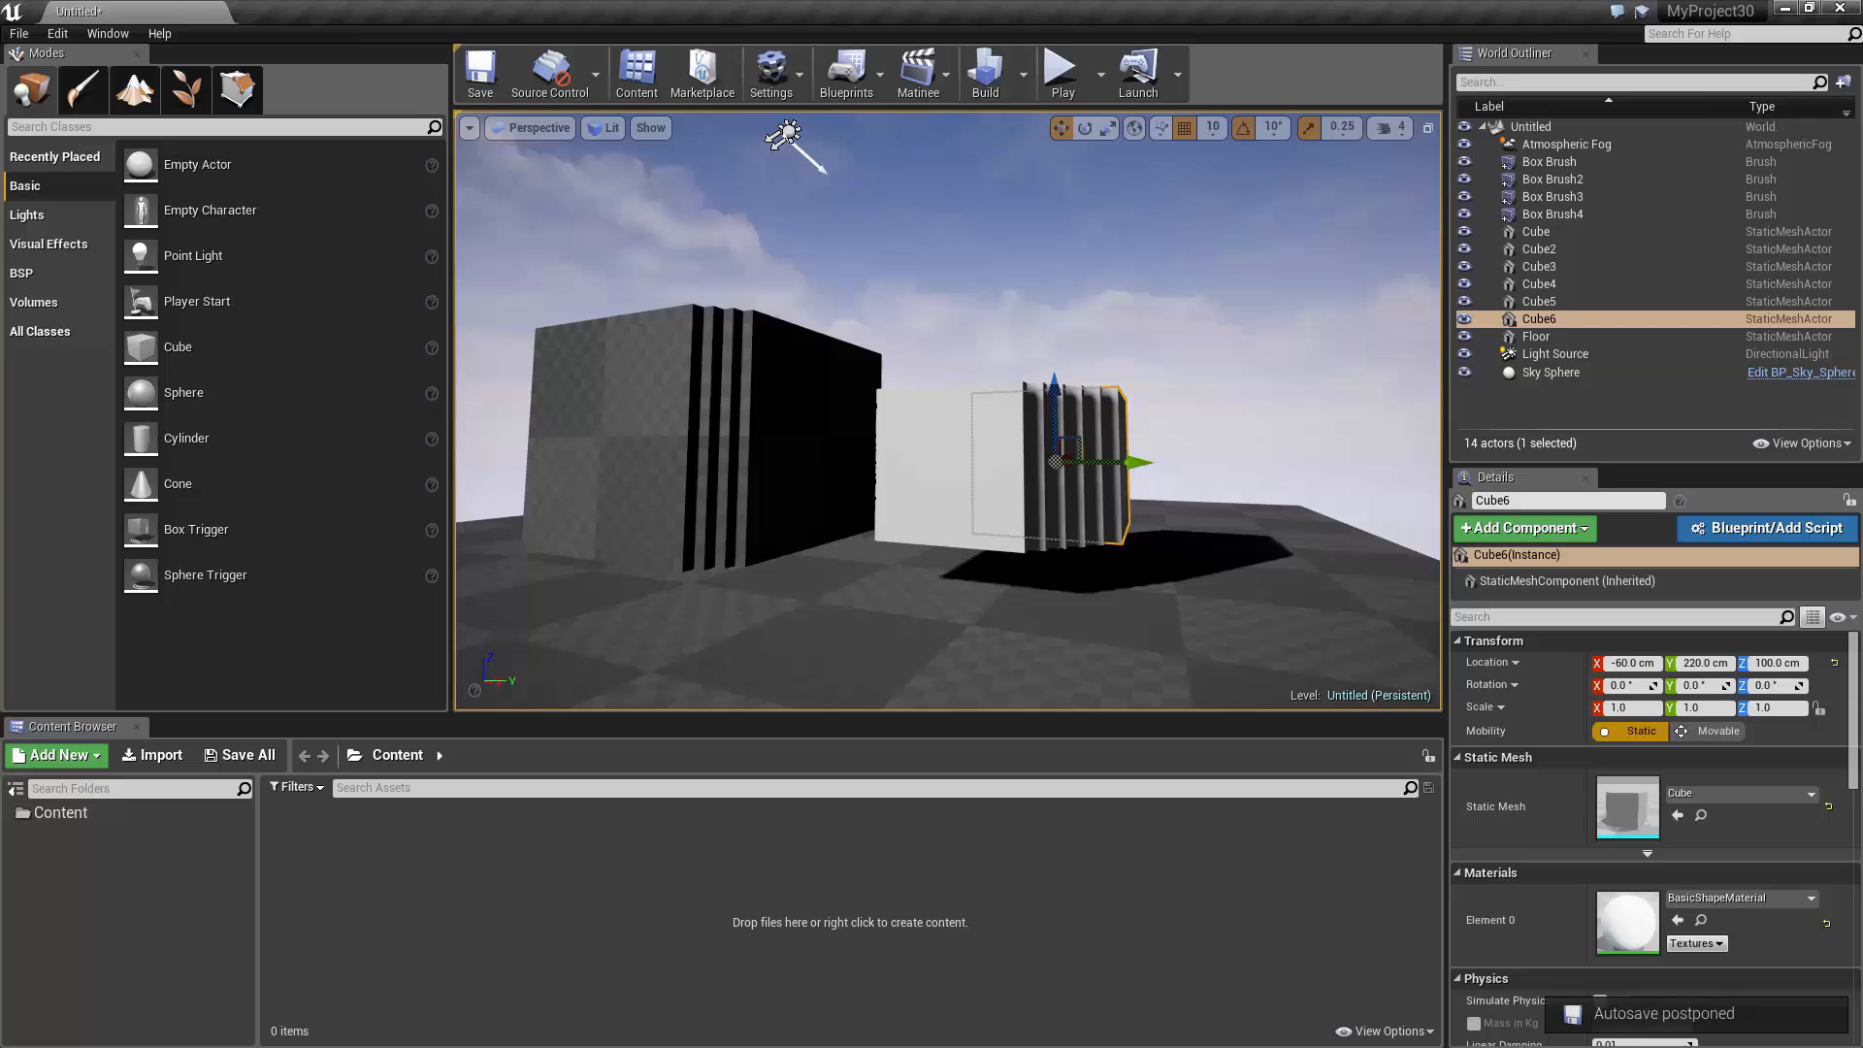